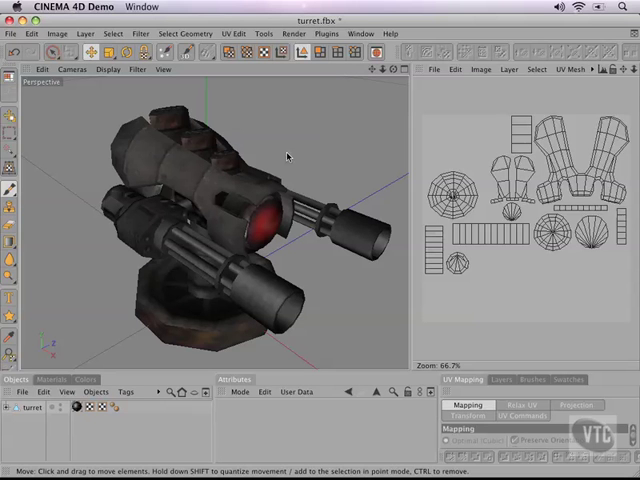
pyautogui.moveTo(313, 150)
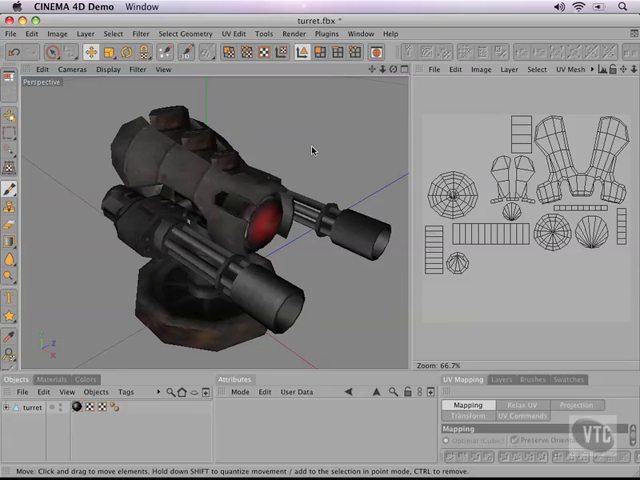
pyautogui.moveTo(258, 295)
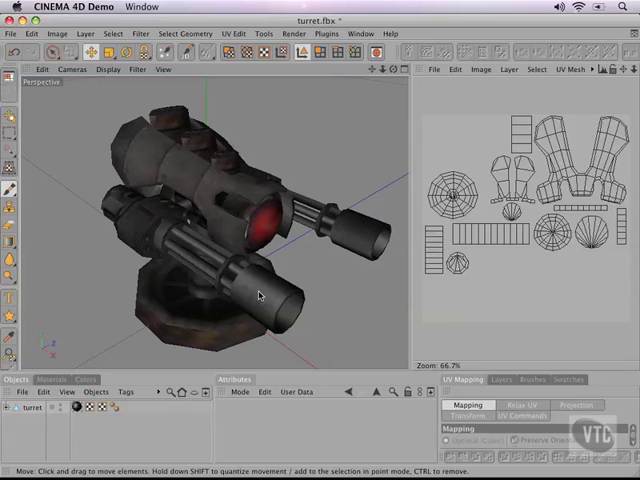
pyautogui.moveTo(304, 279)
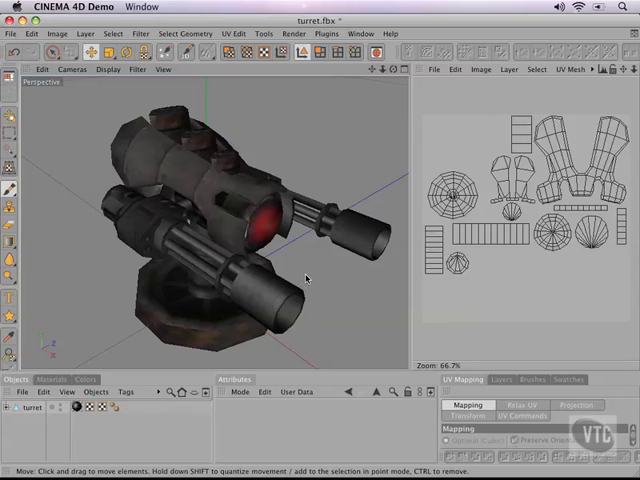
pyautogui.moveTo(197, 184)
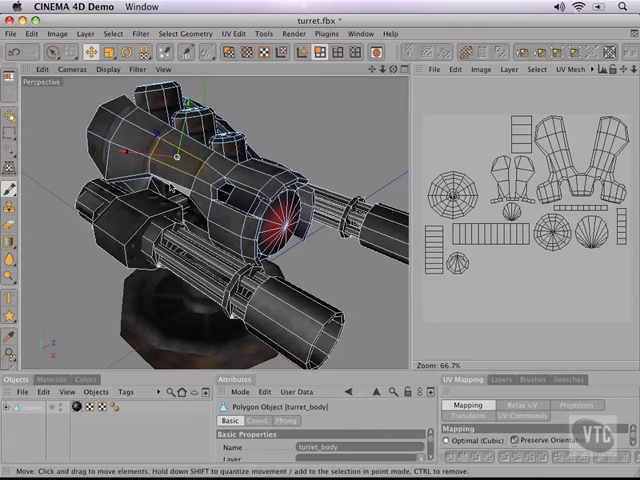
# Adjust the view of turret_body so its polygon wireframe shows over the texture.
pyautogui.moveTo(175, 158); pyautogui.dragTo(150, 160)
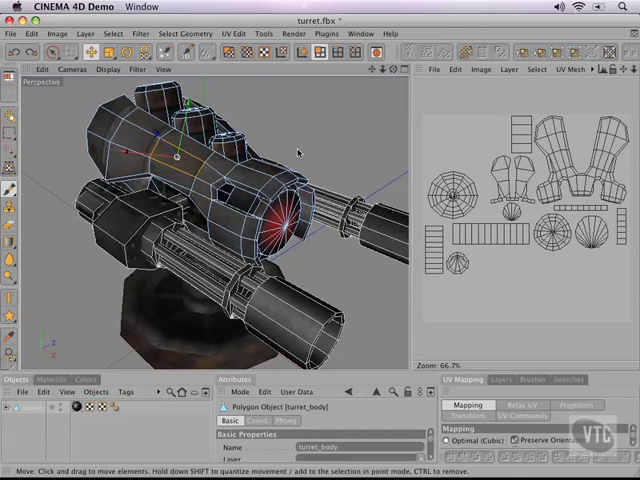
pyautogui.moveTo(225, 182)
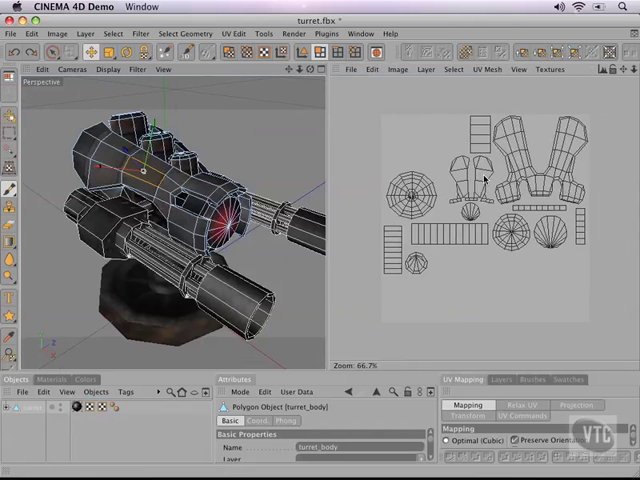
pyautogui.moveTo(626, 222)
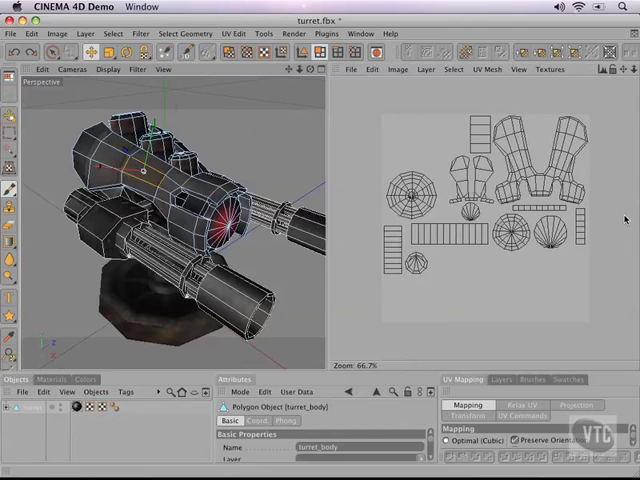
pyautogui.moveTo(317, 172)
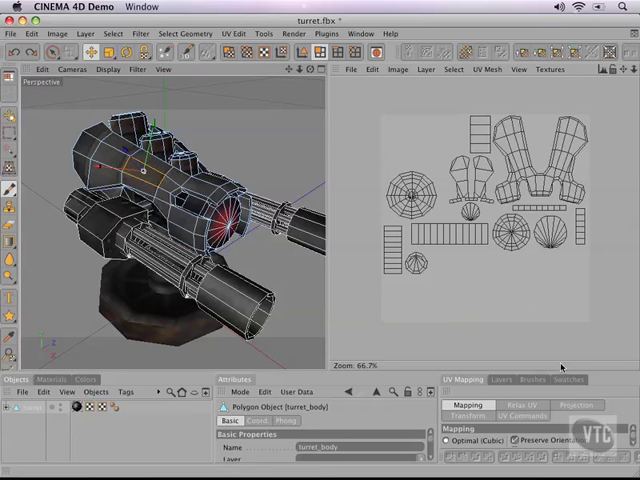
pyautogui.moveTo(598, 341)
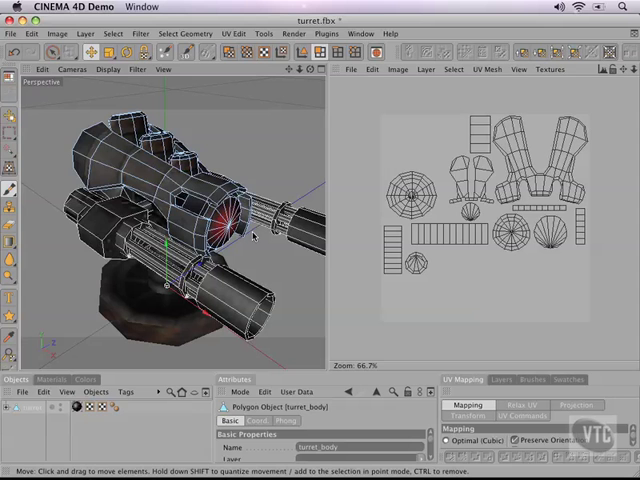
pyautogui.moveTo(273, 200)
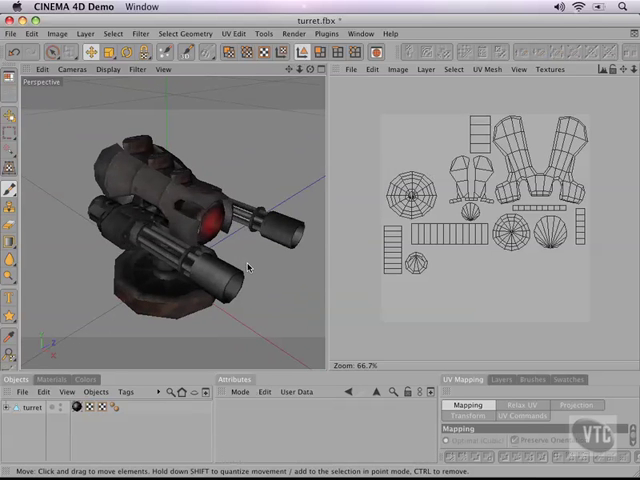
pyautogui.moveTo(250, 263)
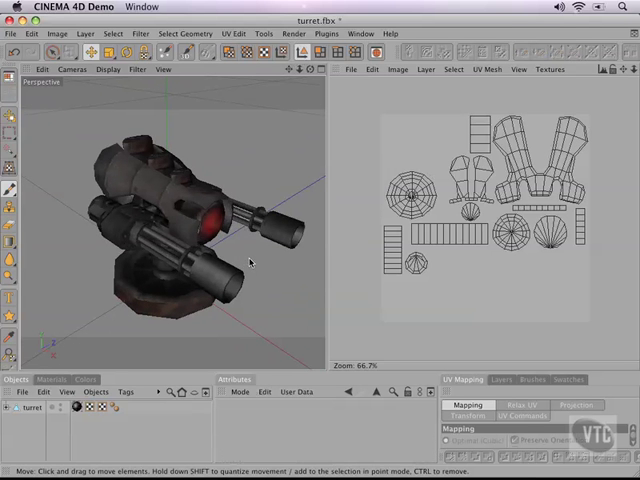